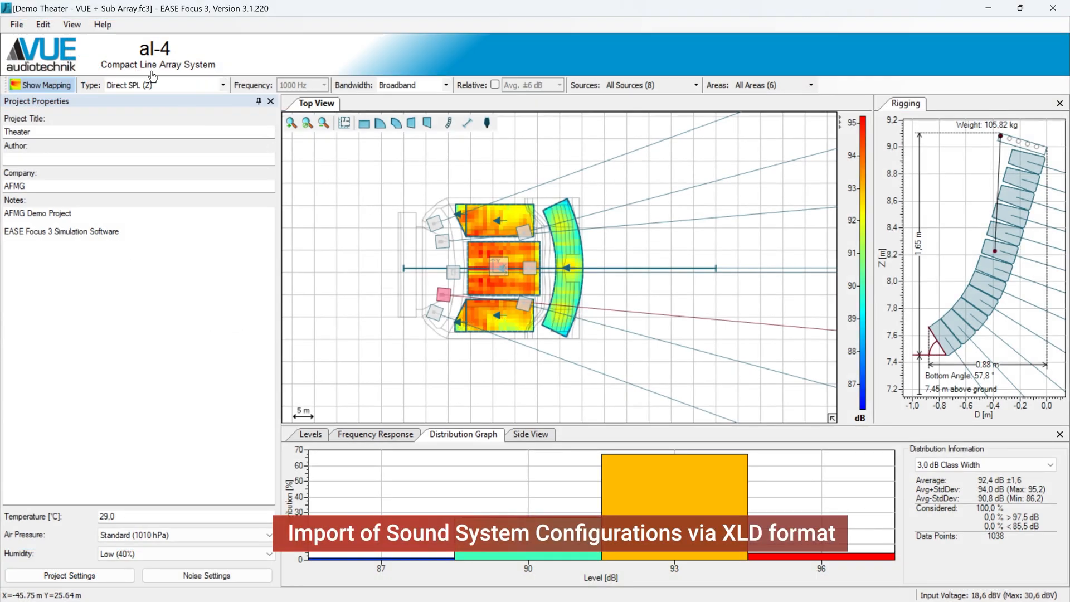
# - Export the Demo Theater sound system from EASE Focus 3 as an XLD system definition file
pyautogui.click(15, 25)
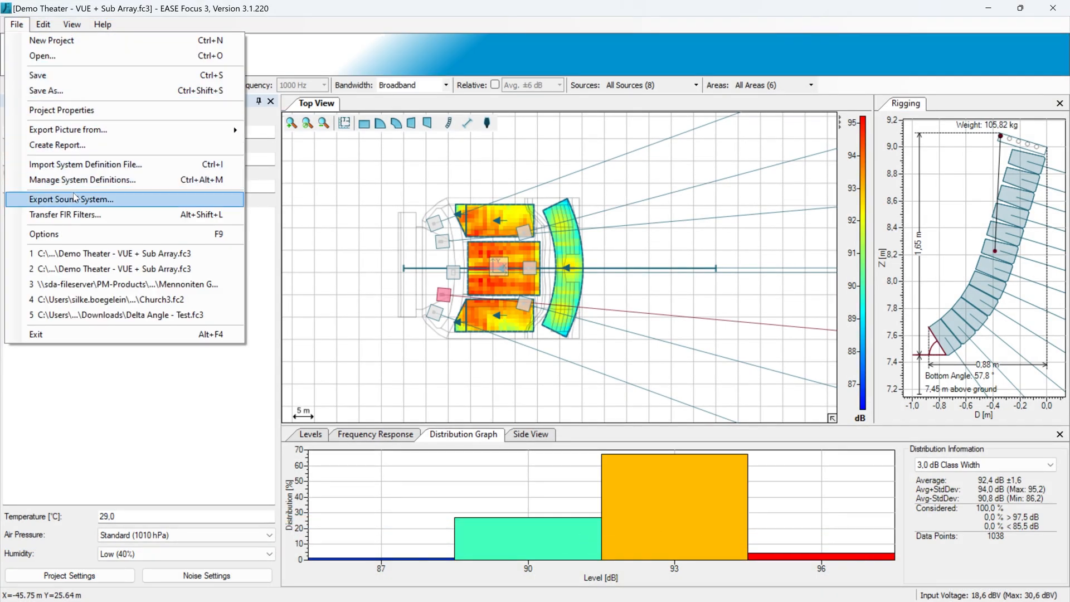
pyautogui.click(72, 199)
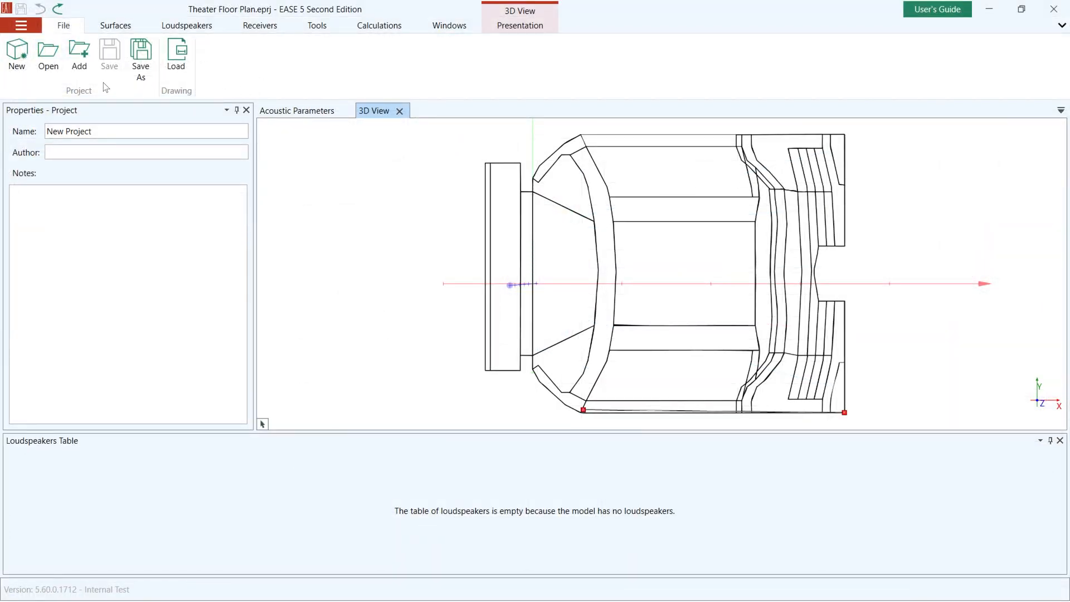
# - Add Theater.xld to the project, importing its eight loudspeakers into the floor plan model
pyautogui.click(78, 53)
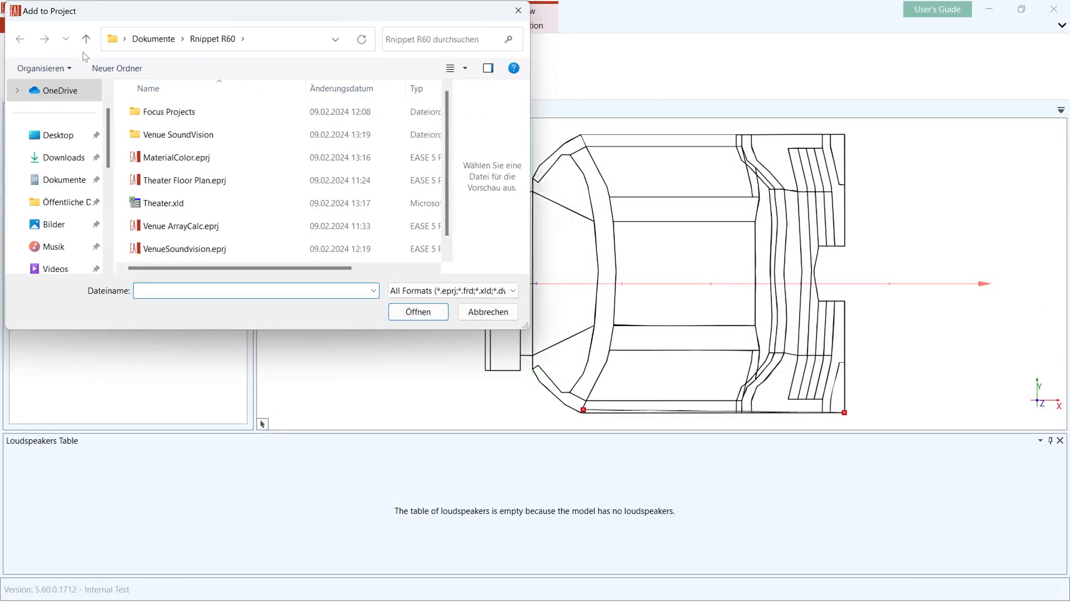
pyautogui.click(163, 202)
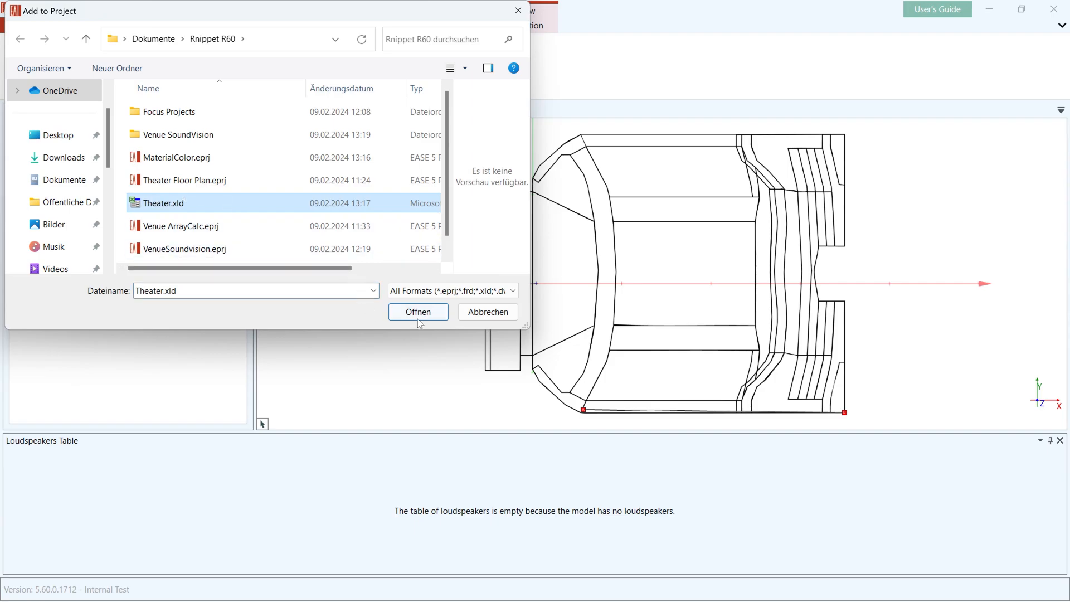
pyautogui.click(418, 312)
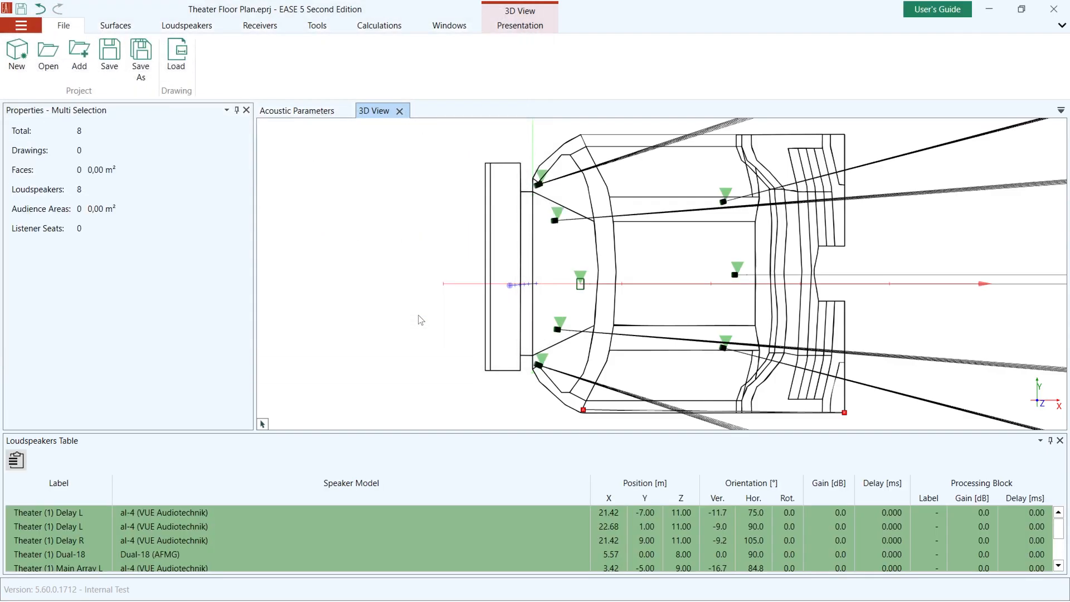
pyautogui.moveTo(420, 321); pyautogui.dragTo(409, 290)
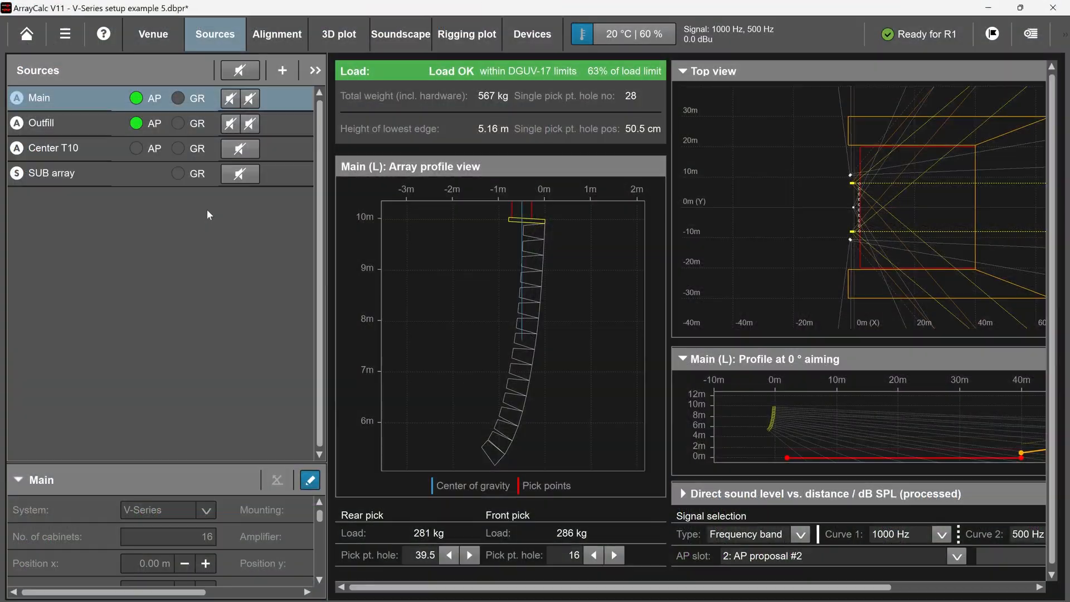
# - Export the Main source coordinates to EASE as V-Series setup example 5_EASE.xld
pyautogui.rightClick(37, 98)
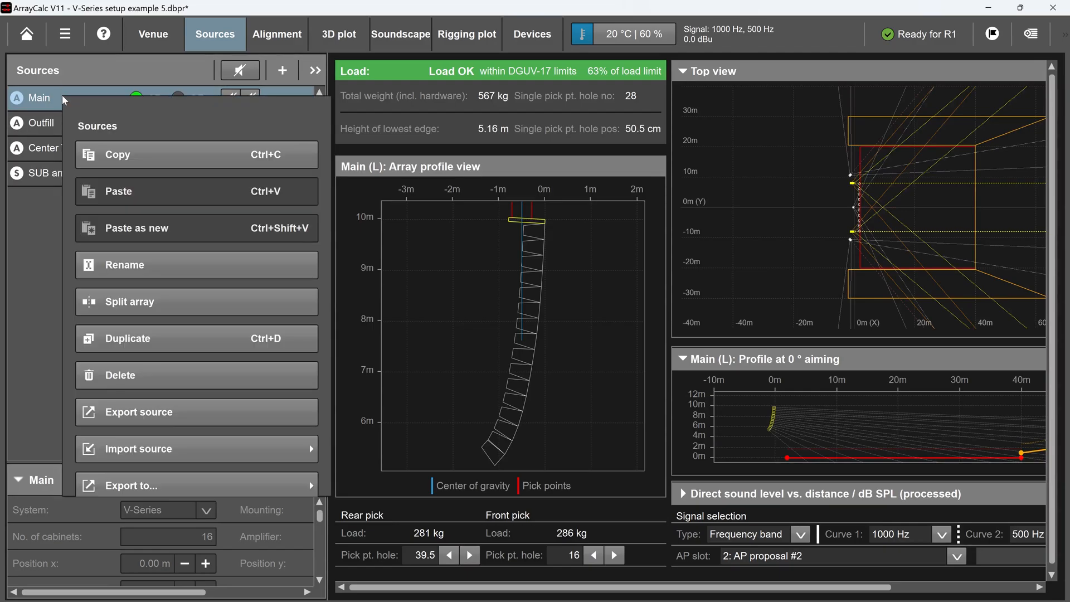
pyautogui.moveTo(185, 486)
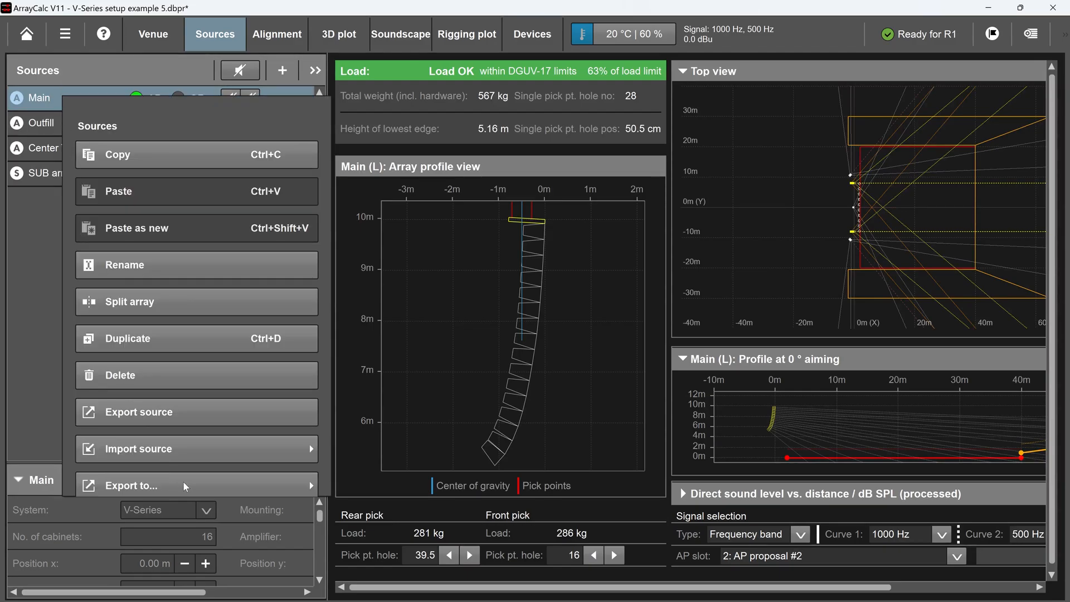
pyautogui.click(130, 486)
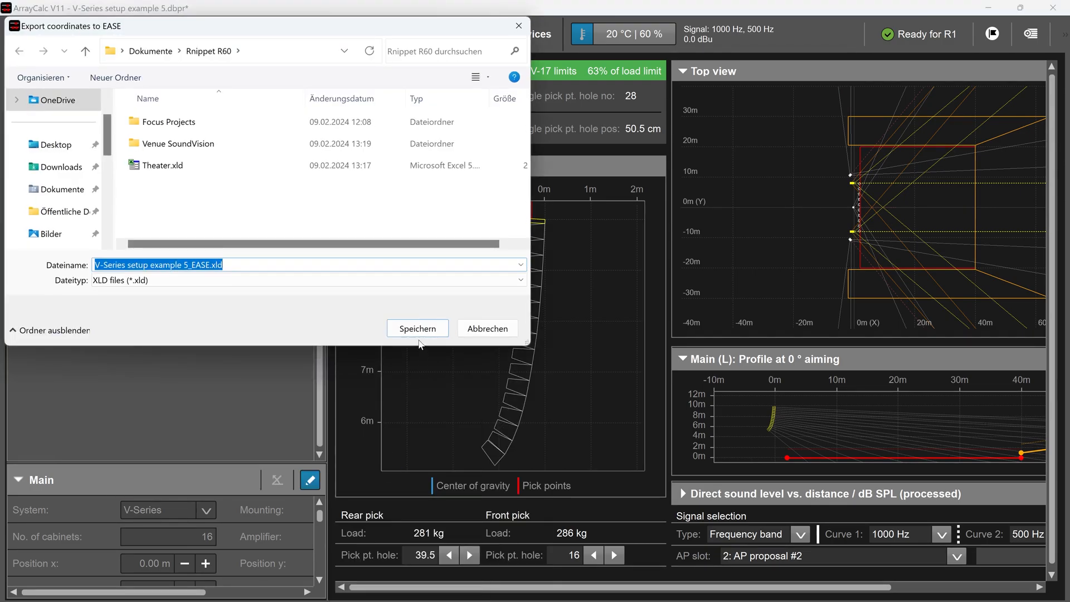
pyautogui.click(417, 327)
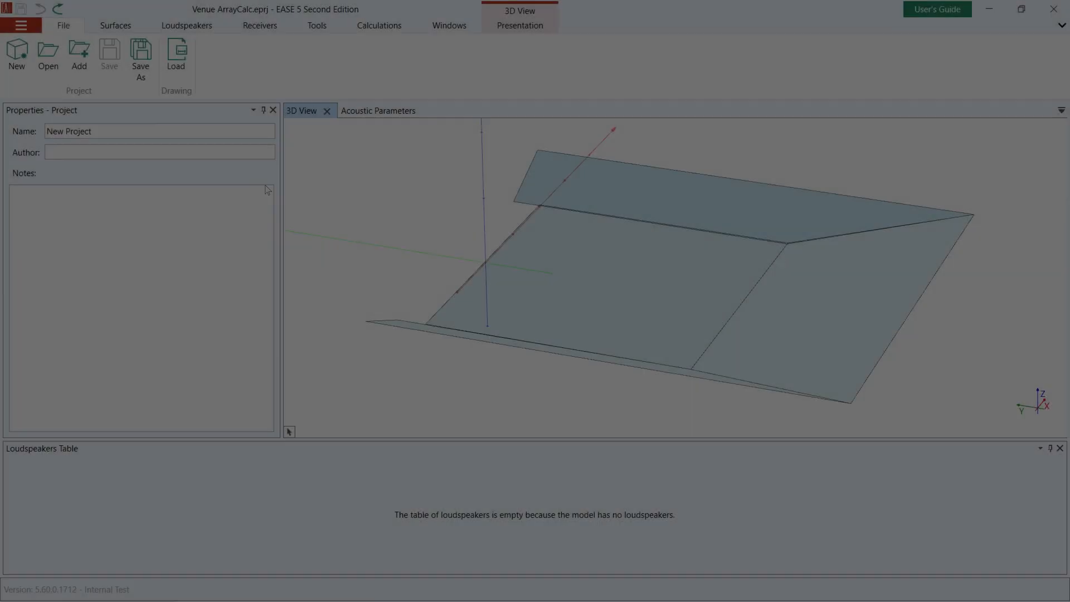
# - Add V-Series setup example 5_EASE.xld to the Venue ArrayCalc model
pyautogui.click(78, 52)
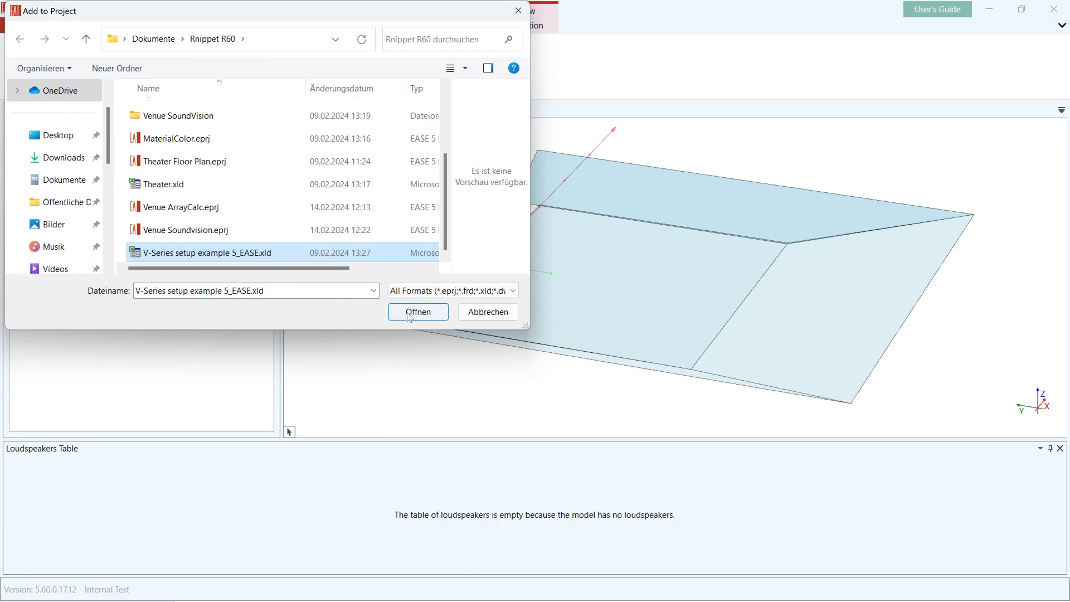
pyautogui.click(418, 313)
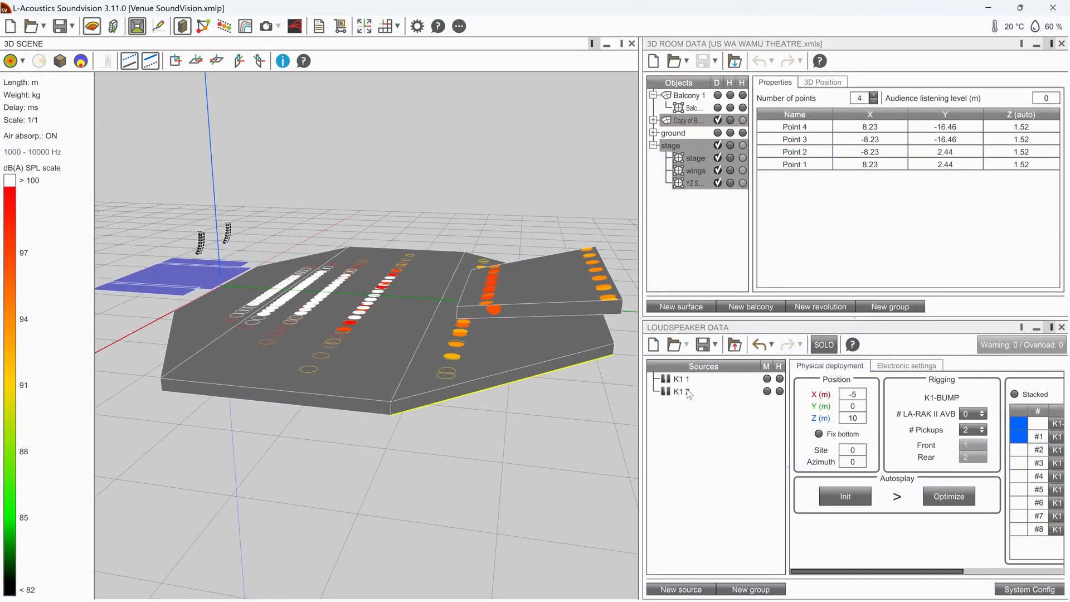
# - Export the Soundvision loudspeaker data in EASE format into the Rnippet R60 folder
pyautogui.click(735, 344)
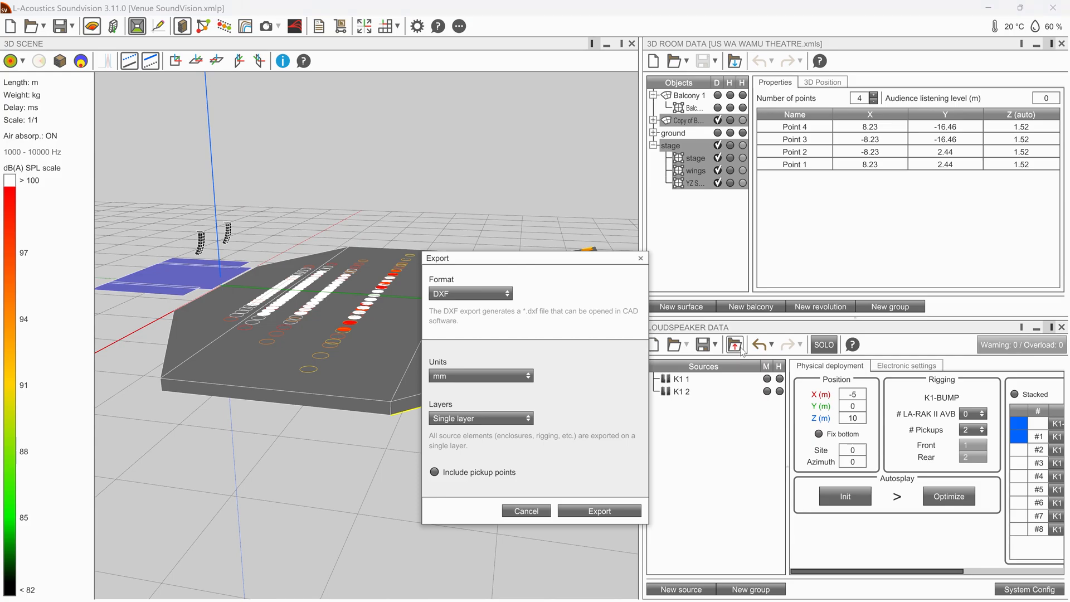
pyautogui.click(471, 293)
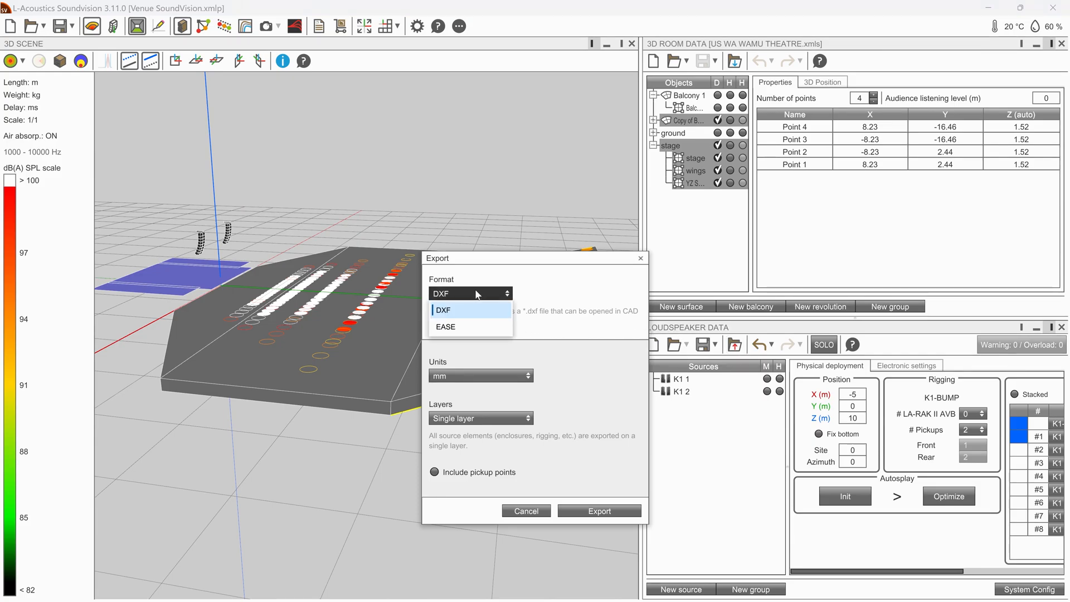
pyautogui.moveTo(464, 328)
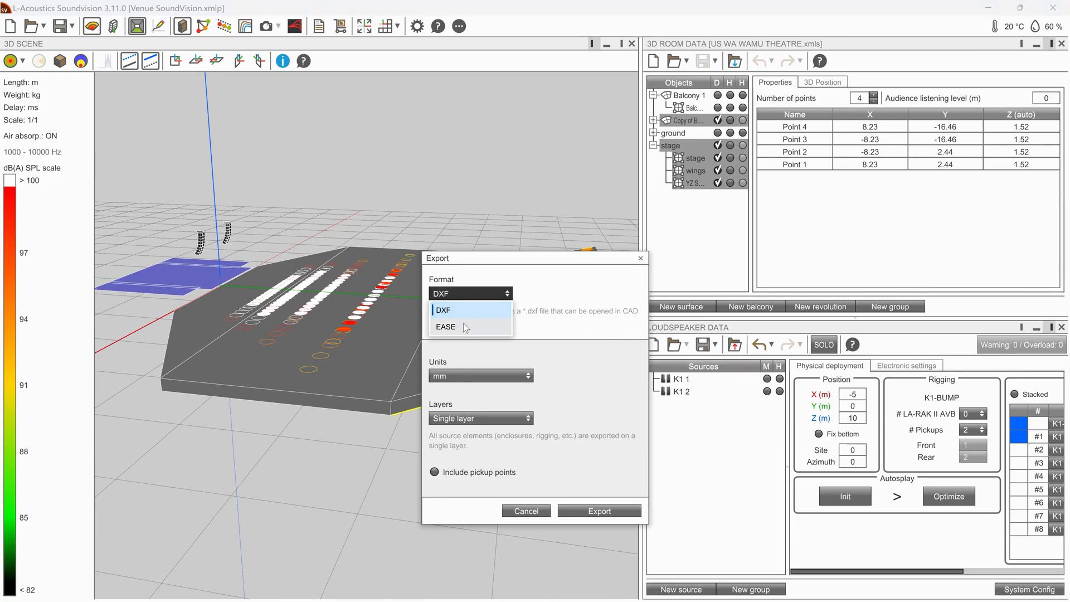
pyautogui.click(446, 327)
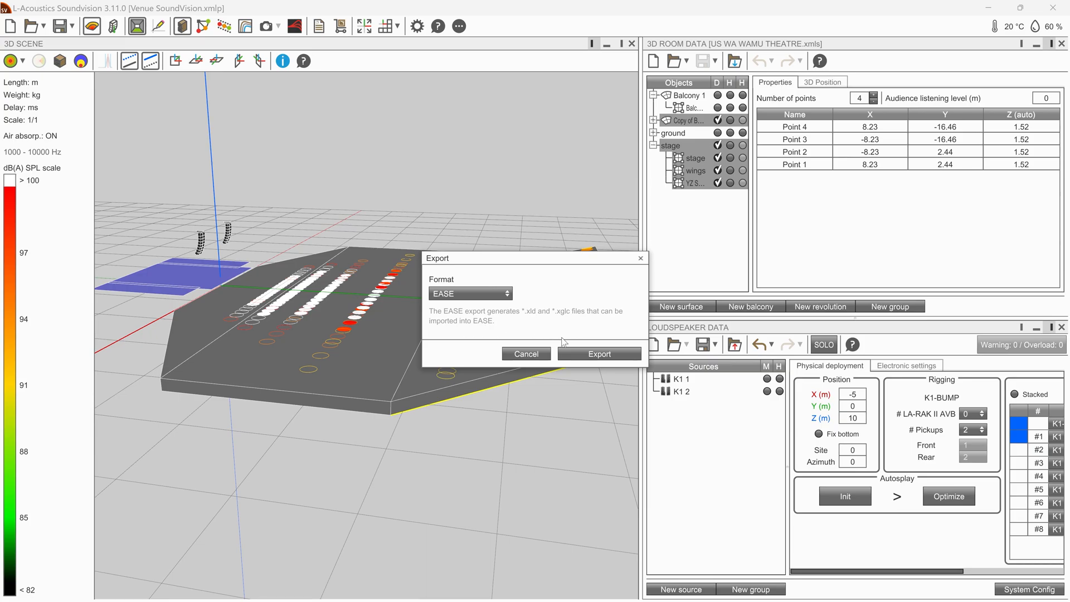
pyautogui.moveTo(575, 355)
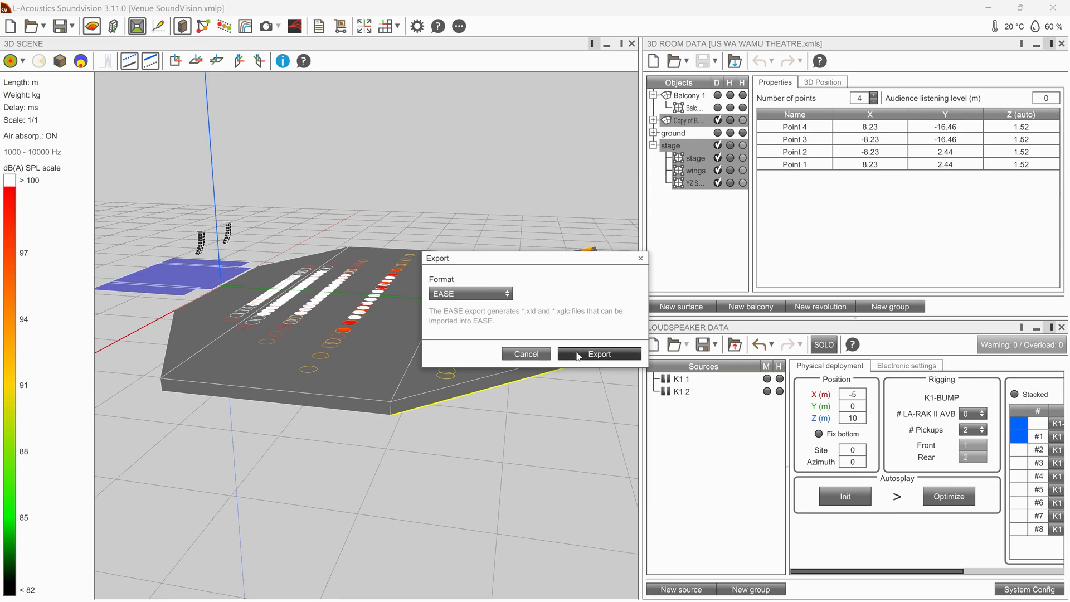
pyautogui.click(599, 354)
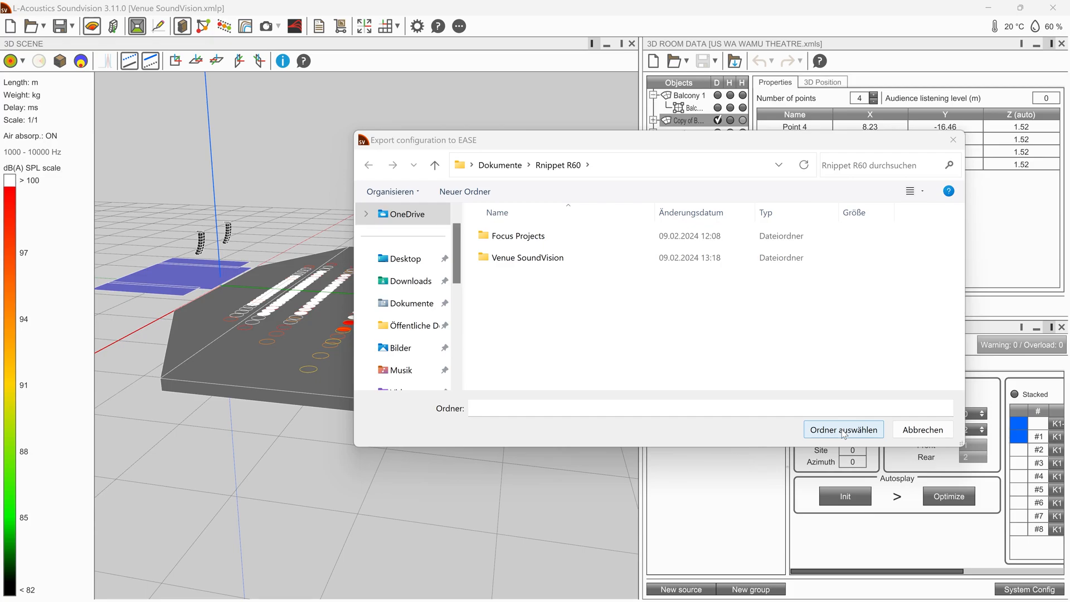
pyautogui.click(843, 429)
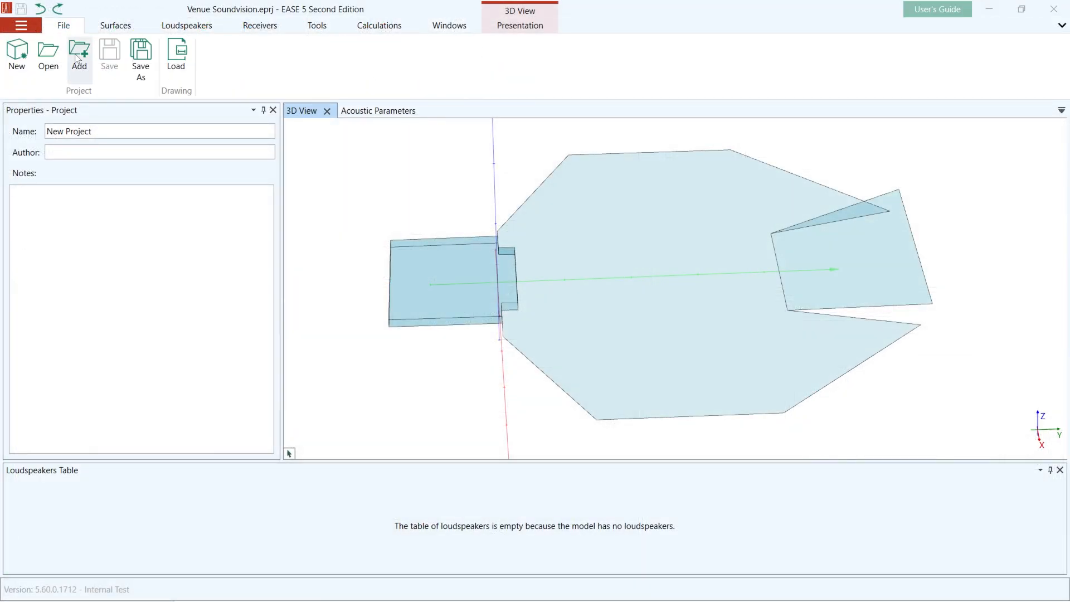
# - Add Venue SoundVision.xld from the Venue SoundVision folder to the Multipurpose project
pyautogui.click(81, 52)
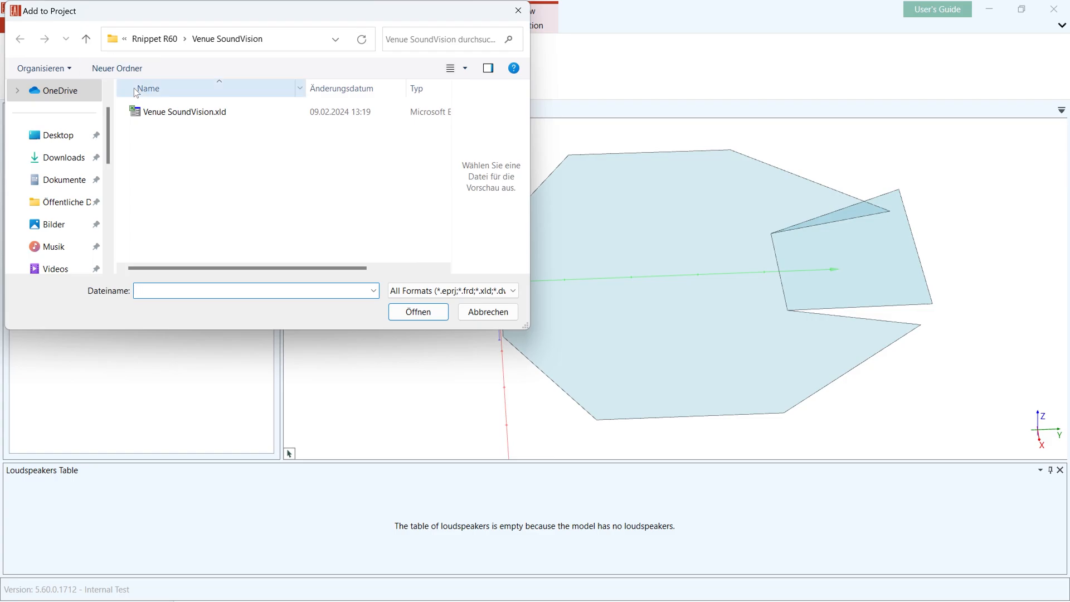
pyautogui.click(184, 112)
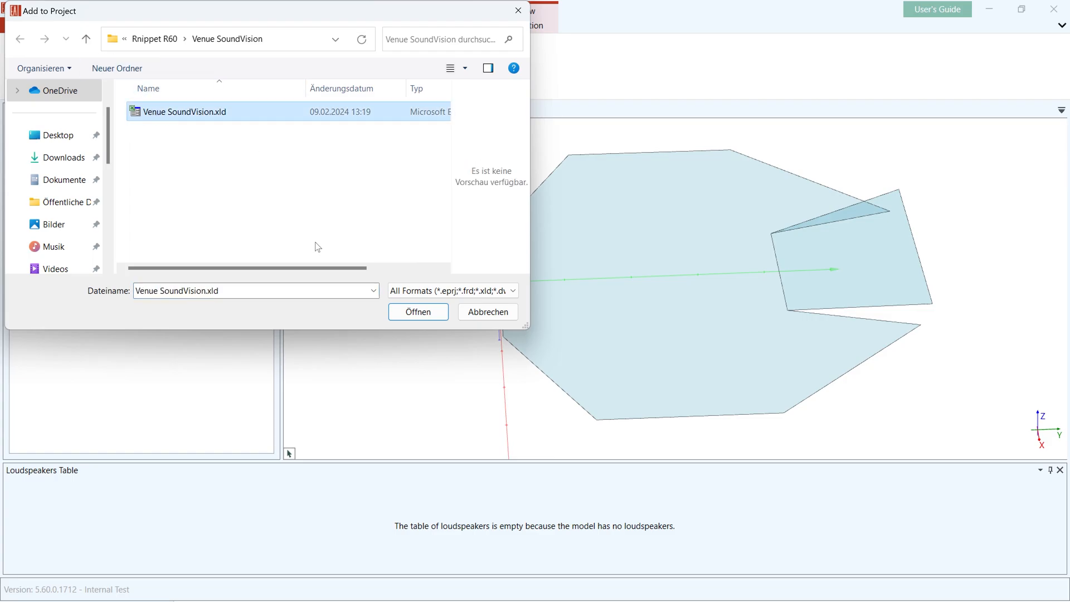
pyautogui.click(418, 313)
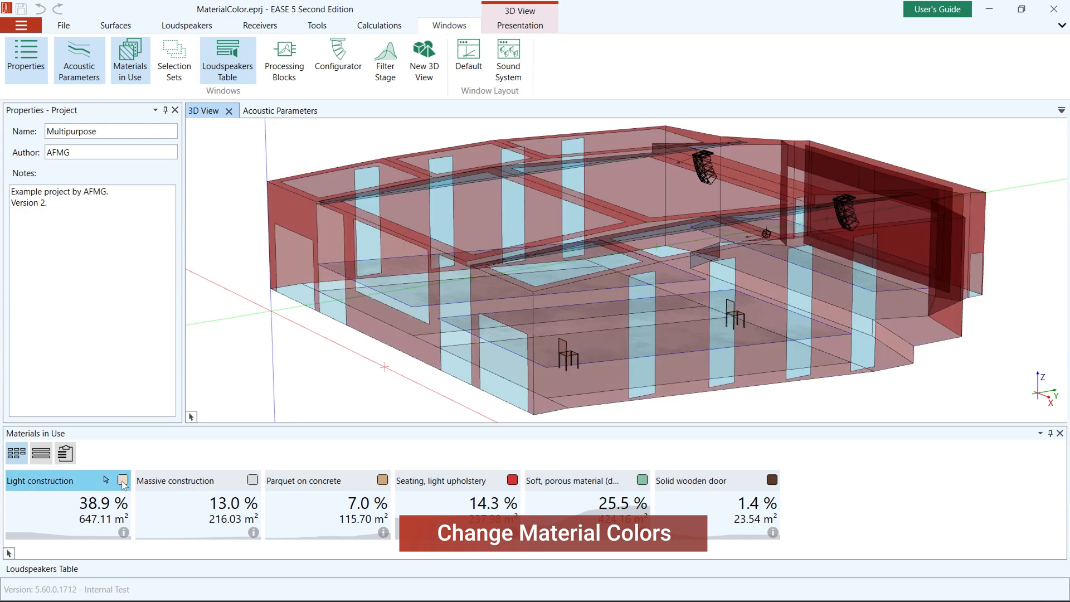
# - Give the Light construction material a pale beige colour (E8DDC9), reviewing it in HSL and RGB
pyautogui.click(123, 480)
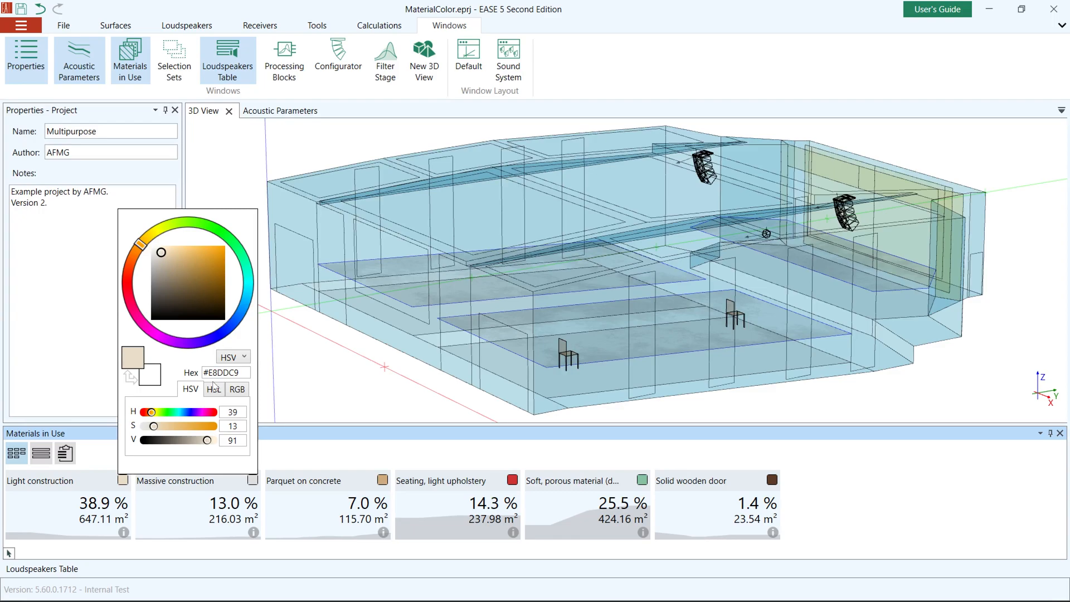
pyautogui.click(213, 389)
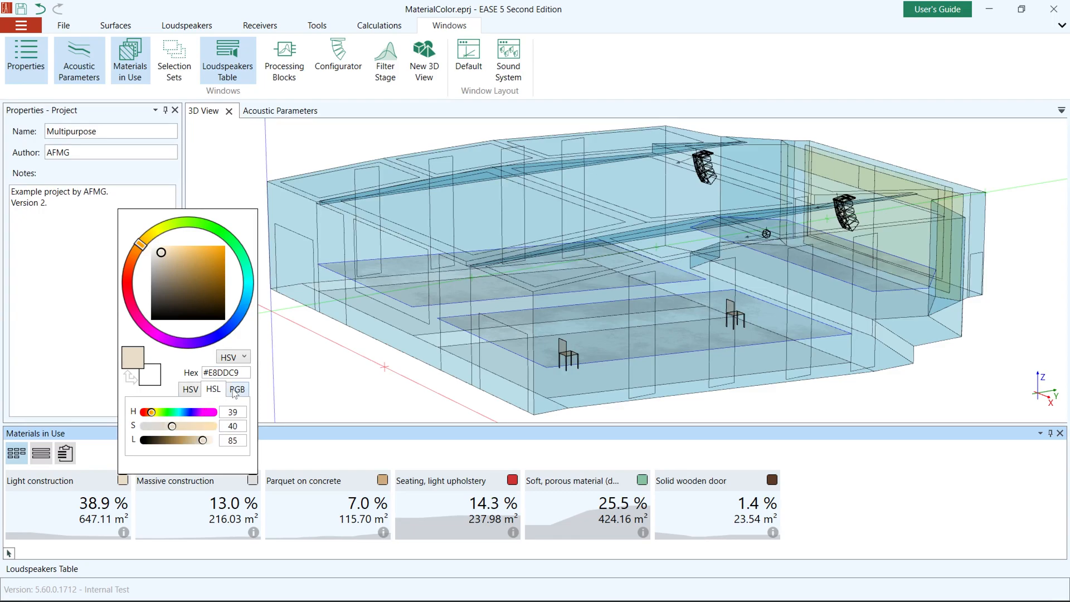
pyautogui.click(238, 389)
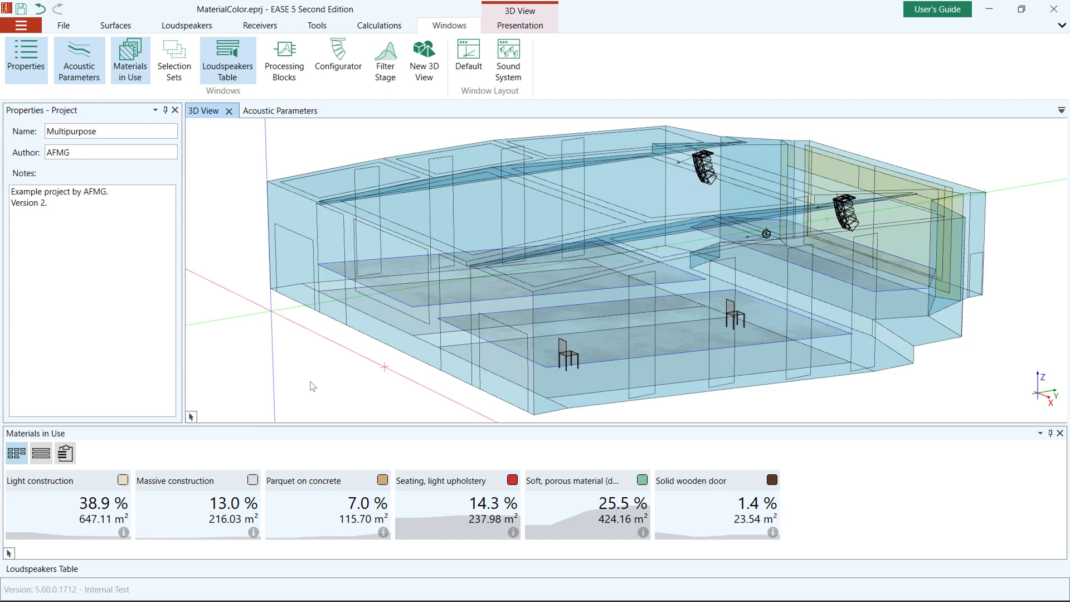
pyautogui.click(382, 25)
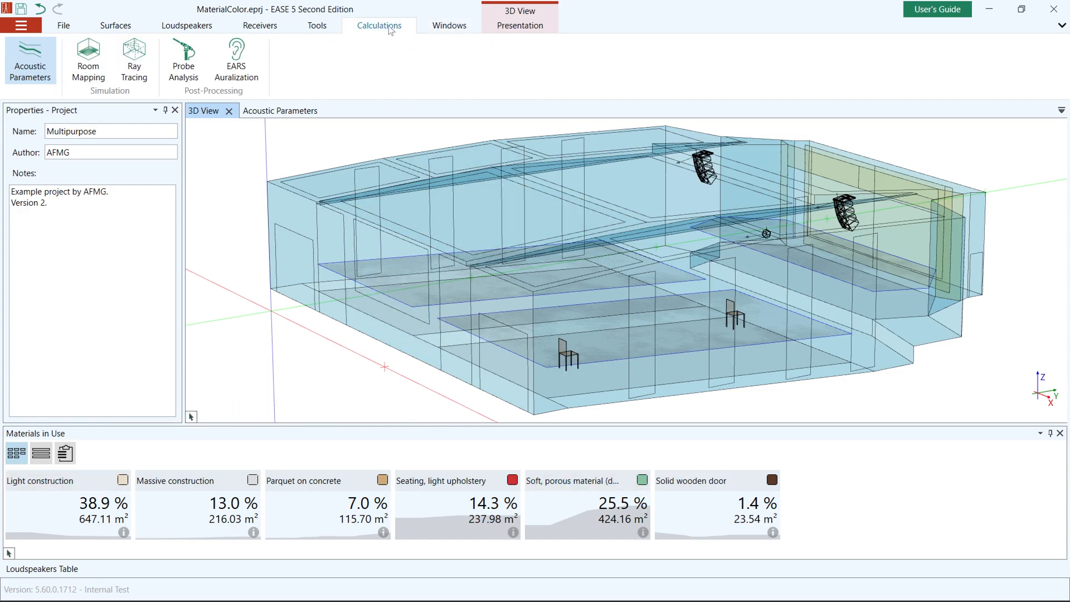
pyautogui.moveTo(84, 76)
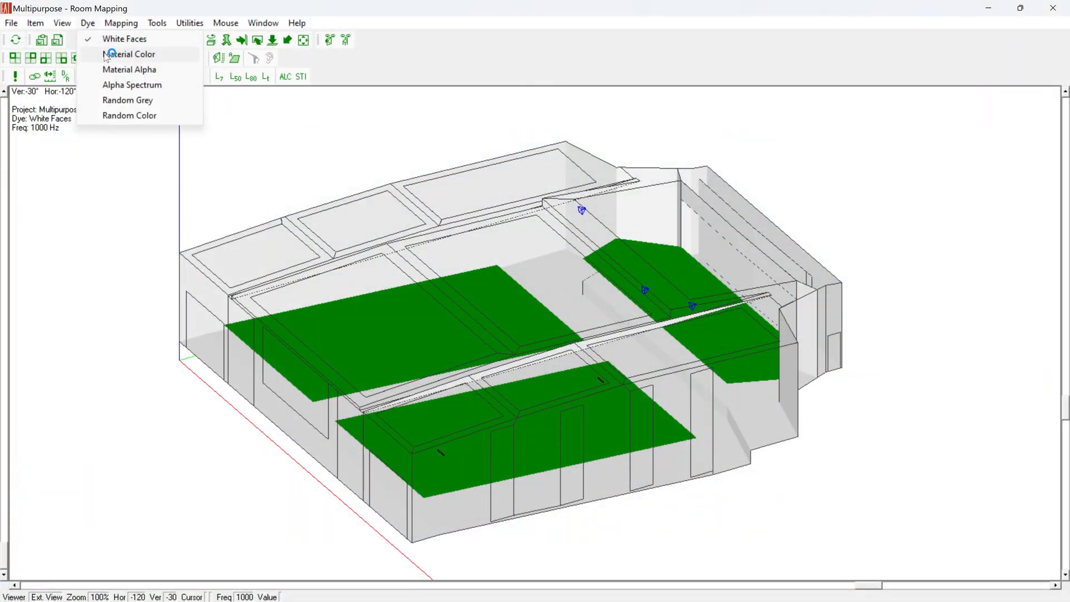
# - Dye the room model's faces by Material Color in Room Mapping
pyautogui.click(130, 54)
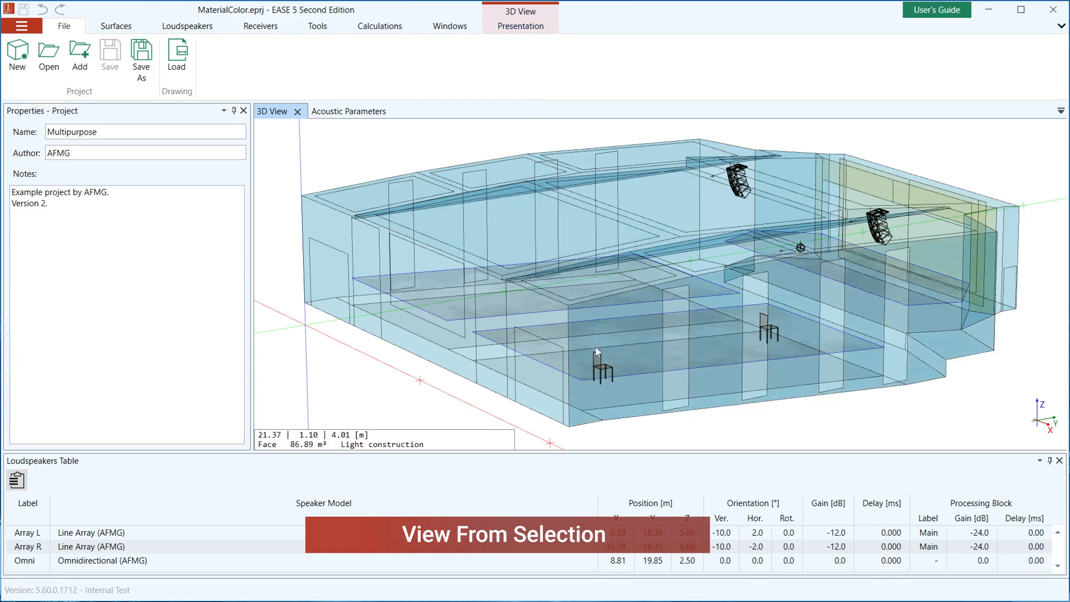
# - View the hall from the selected listener seat, Seat 1, via Presentation > From Selection
pyautogui.click(601, 368)
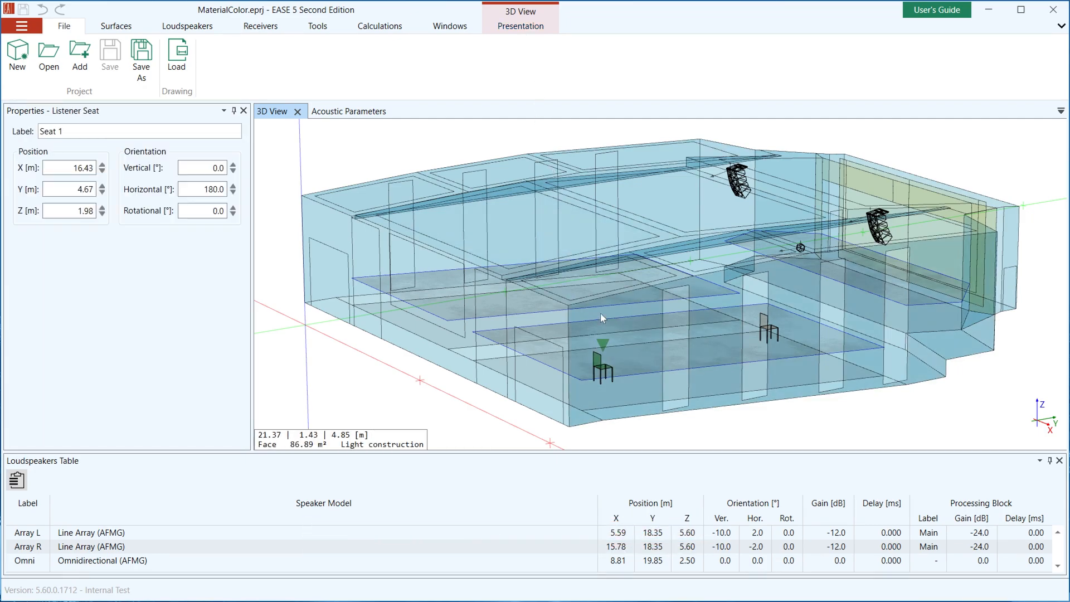
pyautogui.click(521, 27)
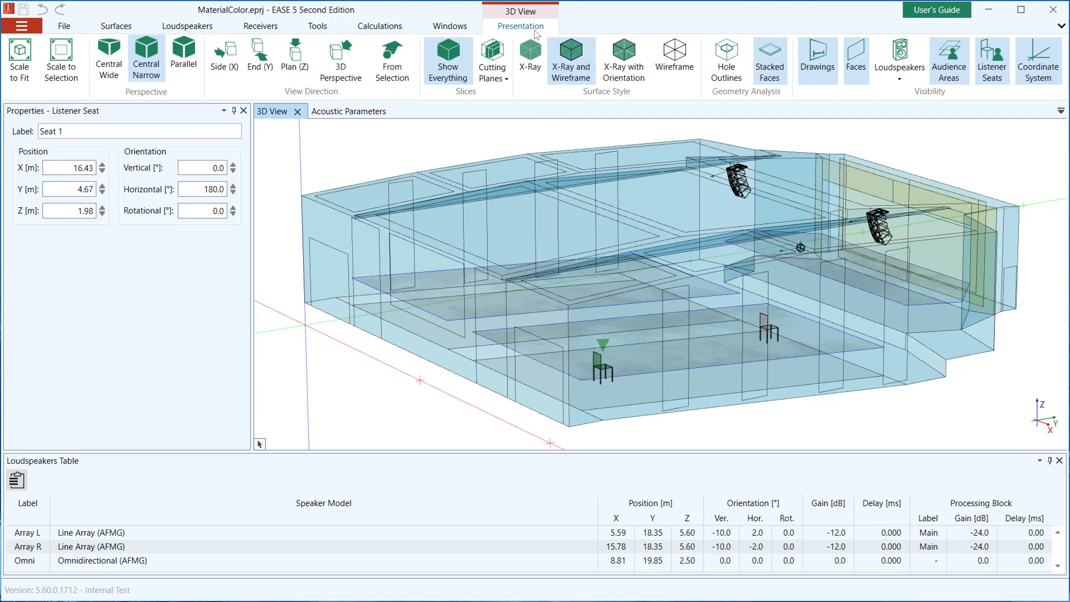
pyautogui.moveTo(377, 48)
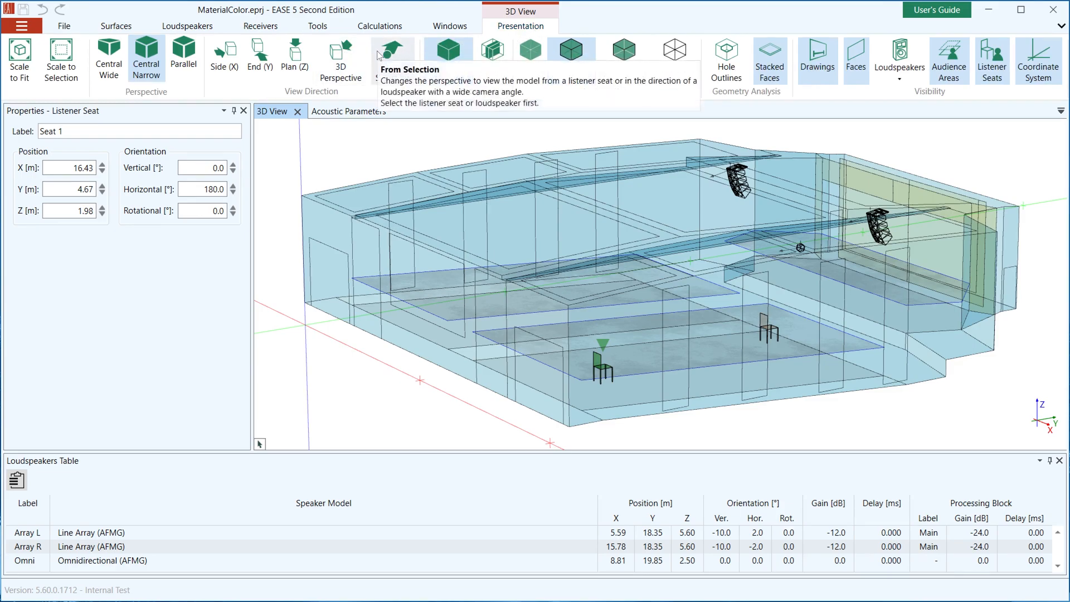
pyautogui.click(392, 58)
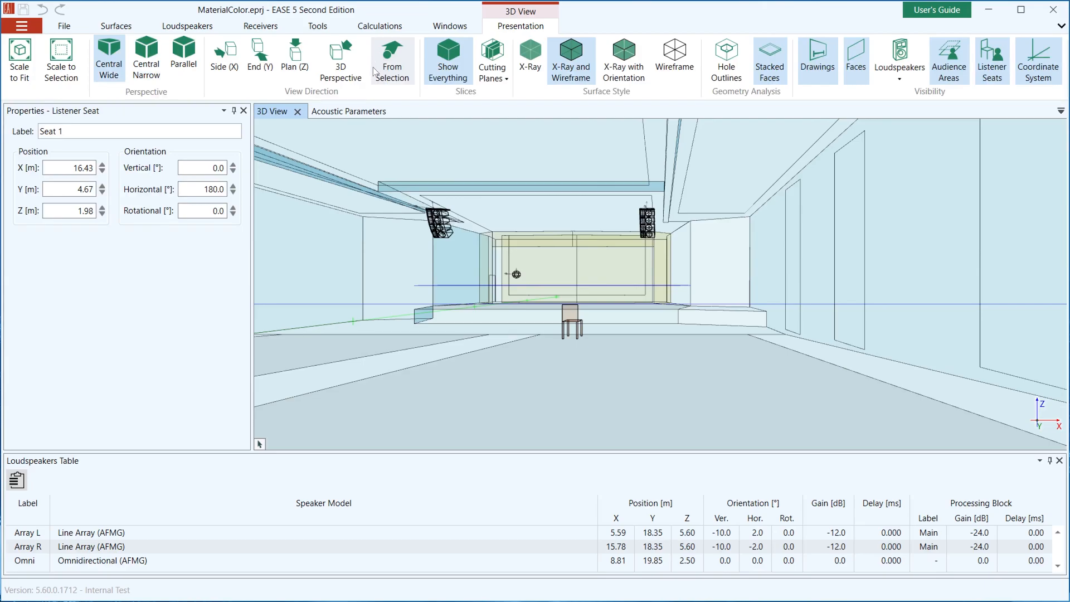
# - View the room from the Array L loudspeaker, look around, then return to the full room model
pyautogui.click(437, 223)
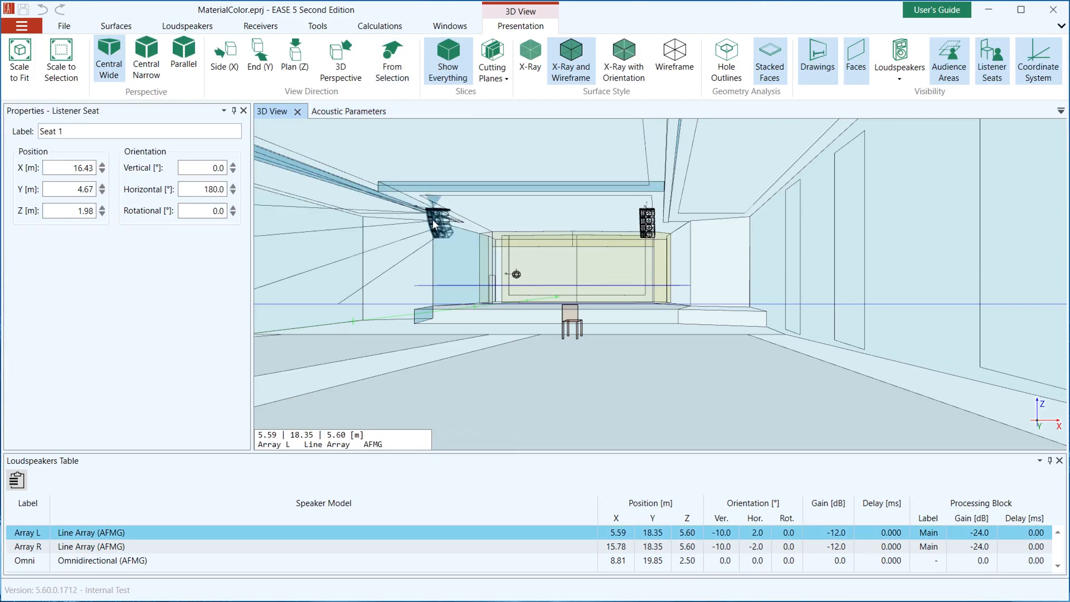
pyautogui.click(437, 225)
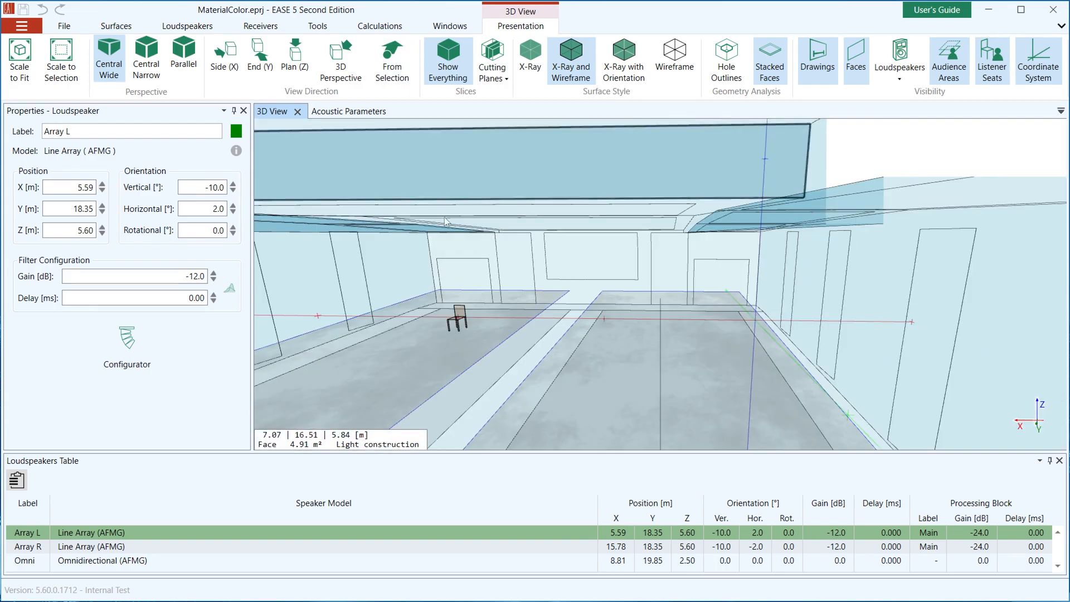
pyautogui.moveTo(444, 221); pyautogui.dragTo(489, 311)
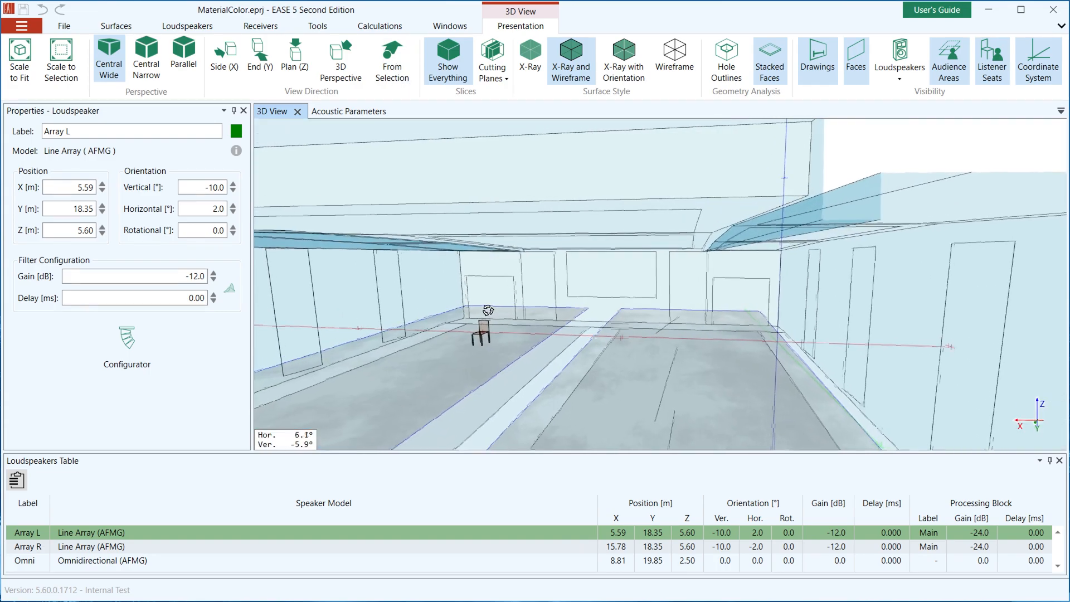
pyautogui.moveTo(489, 311); pyautogui.dragTo(360, 330)
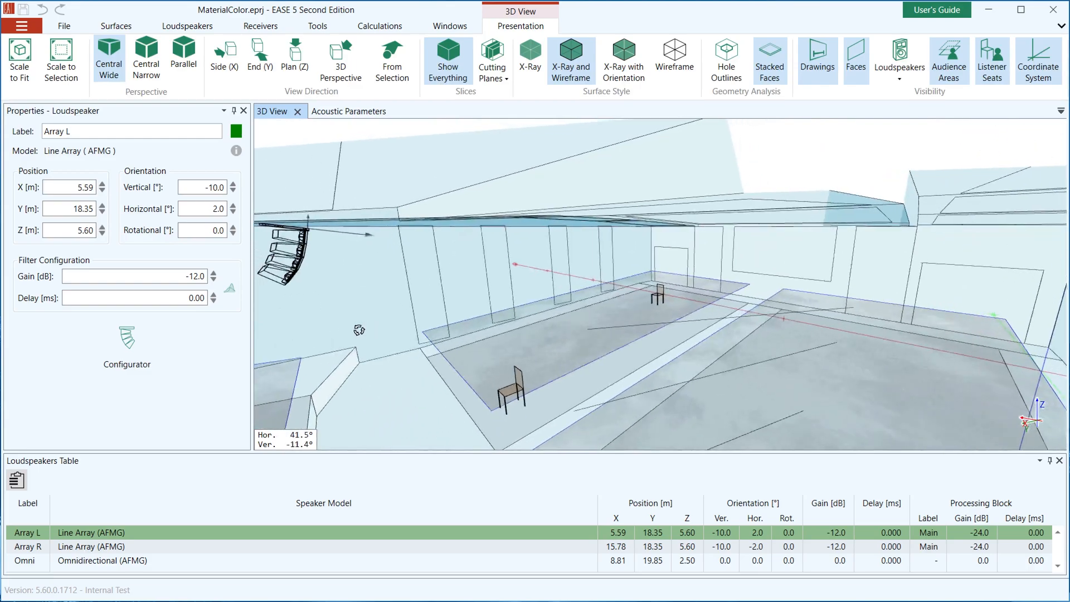
pyautogui.click(26, 560)
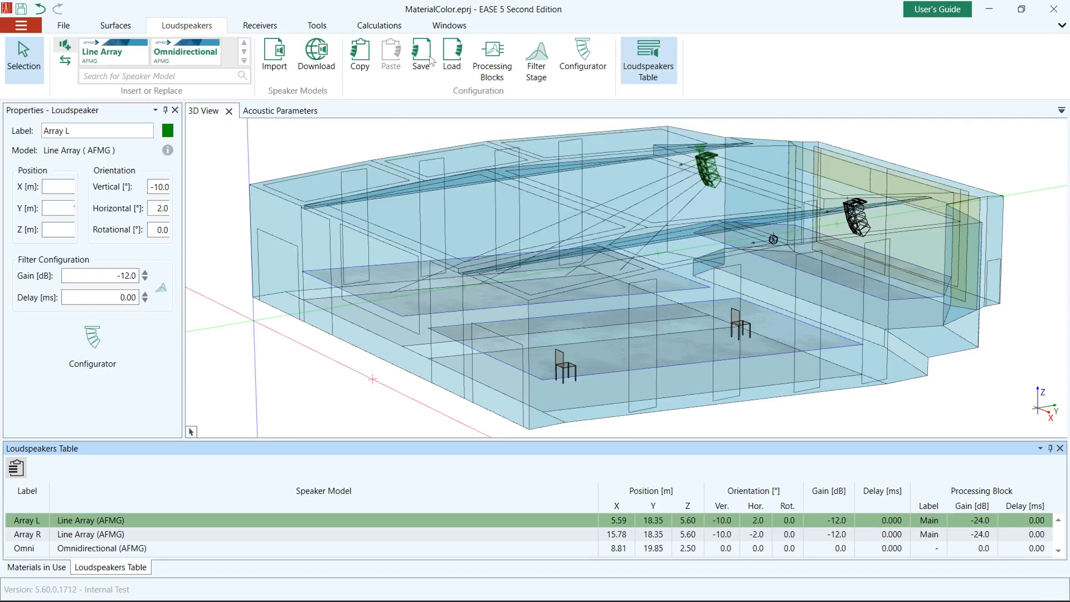
# - Save the selected Array L loudspeaker as Array L.xglc in the Rnippet R60 folder
pyautogui.click(419, 50)
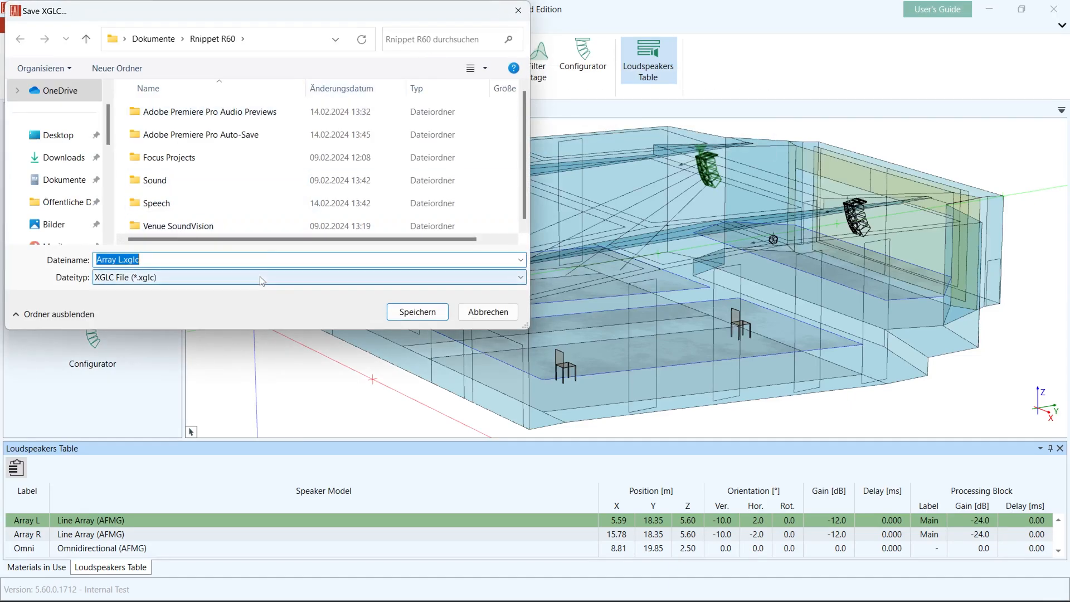
pyautogui.moveTo(405, 319)
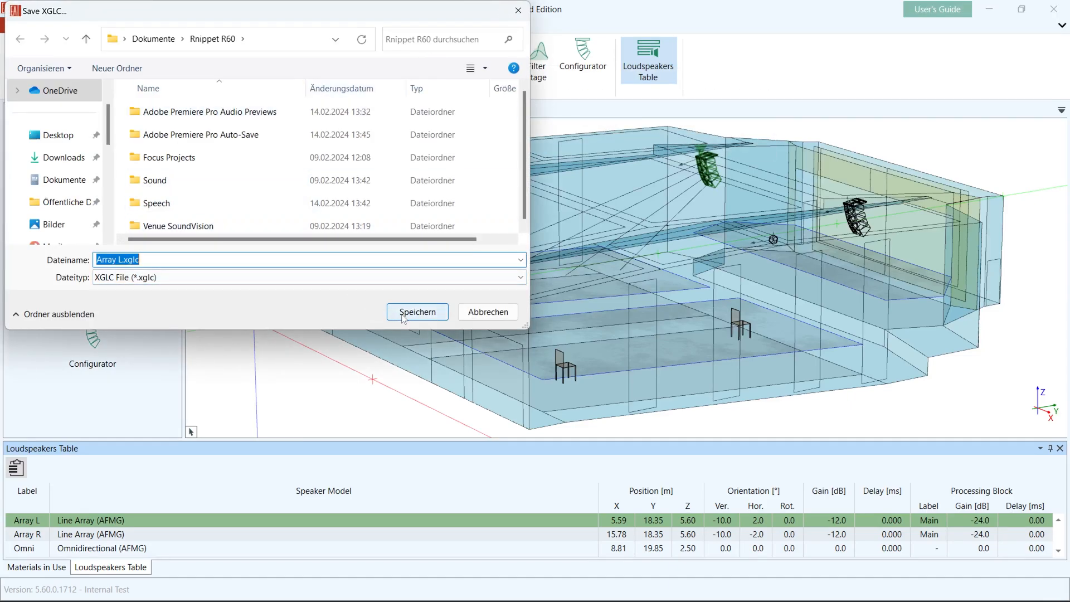